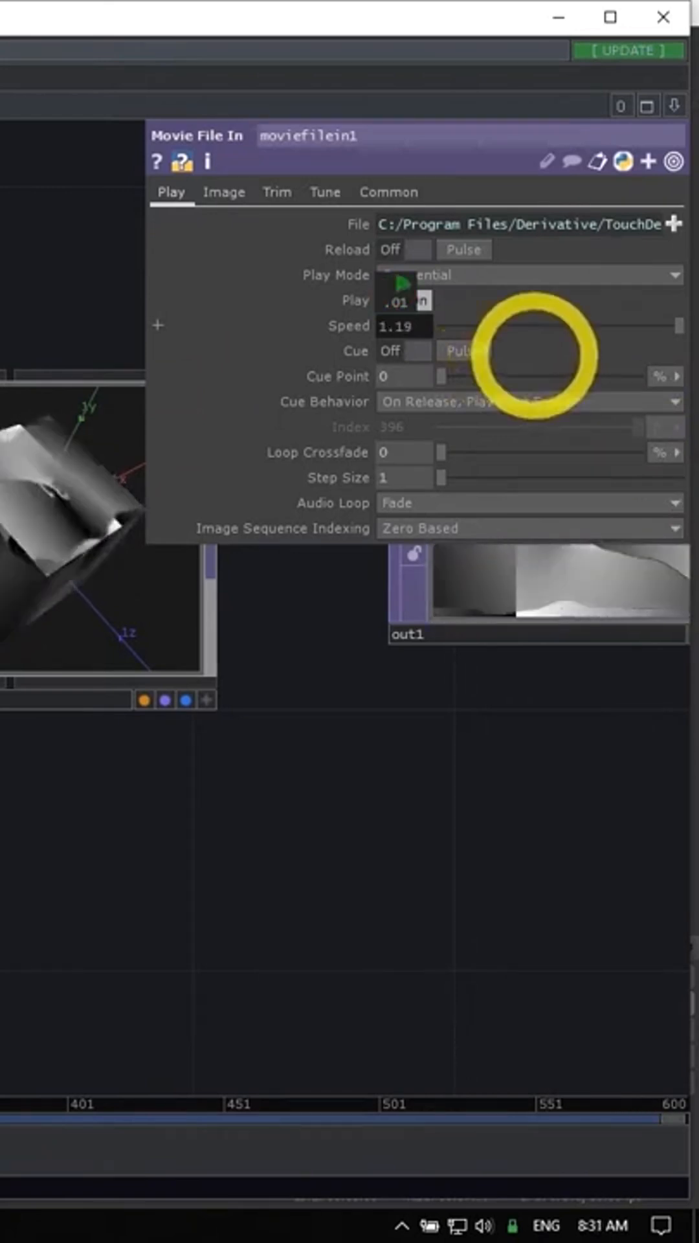
pyautogui.click(415, 302)
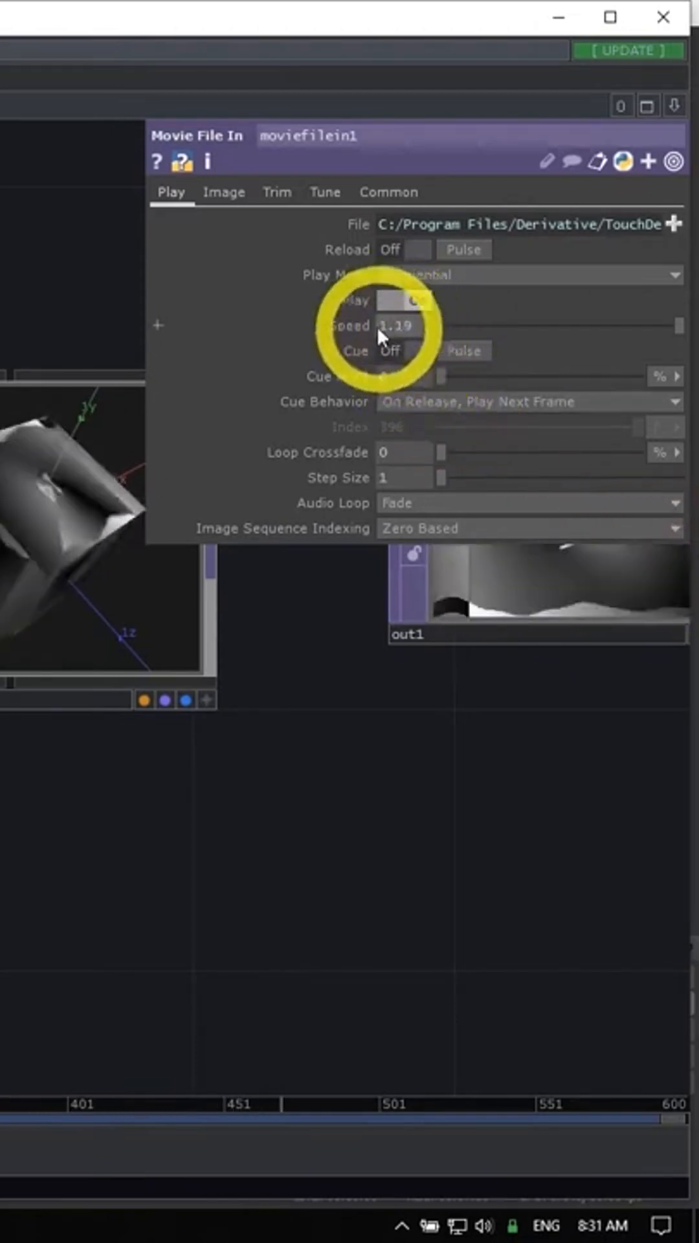
pyautogui.click(418, 301)
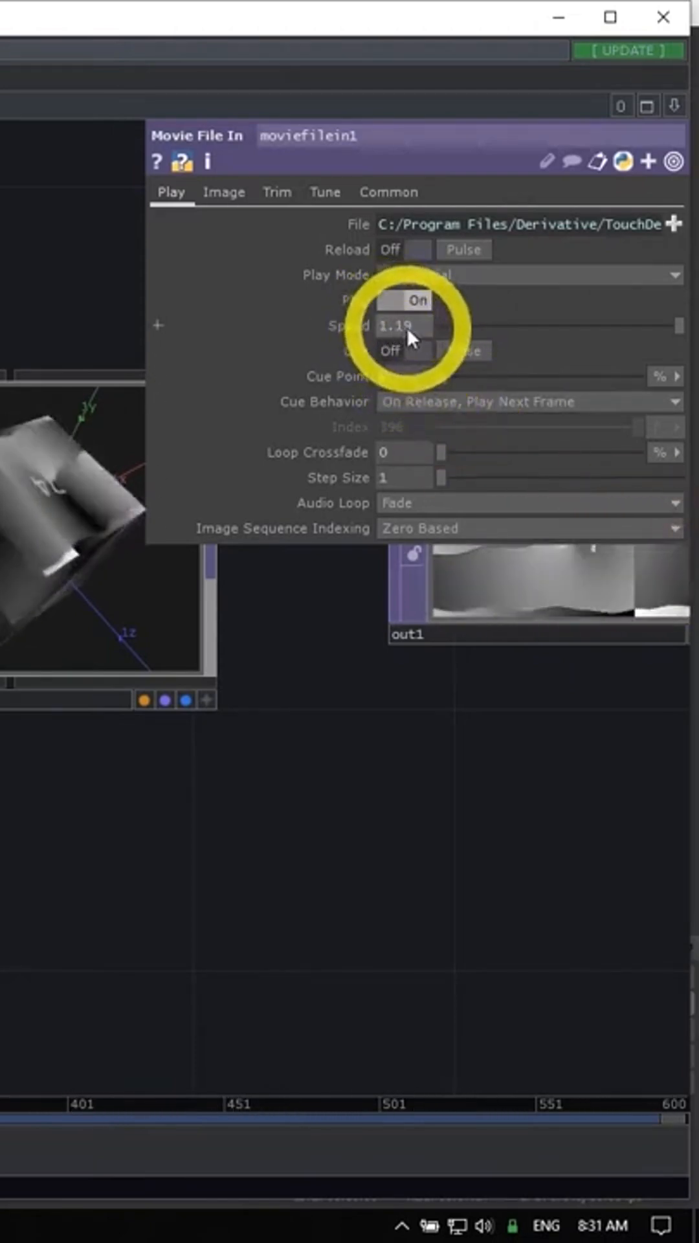